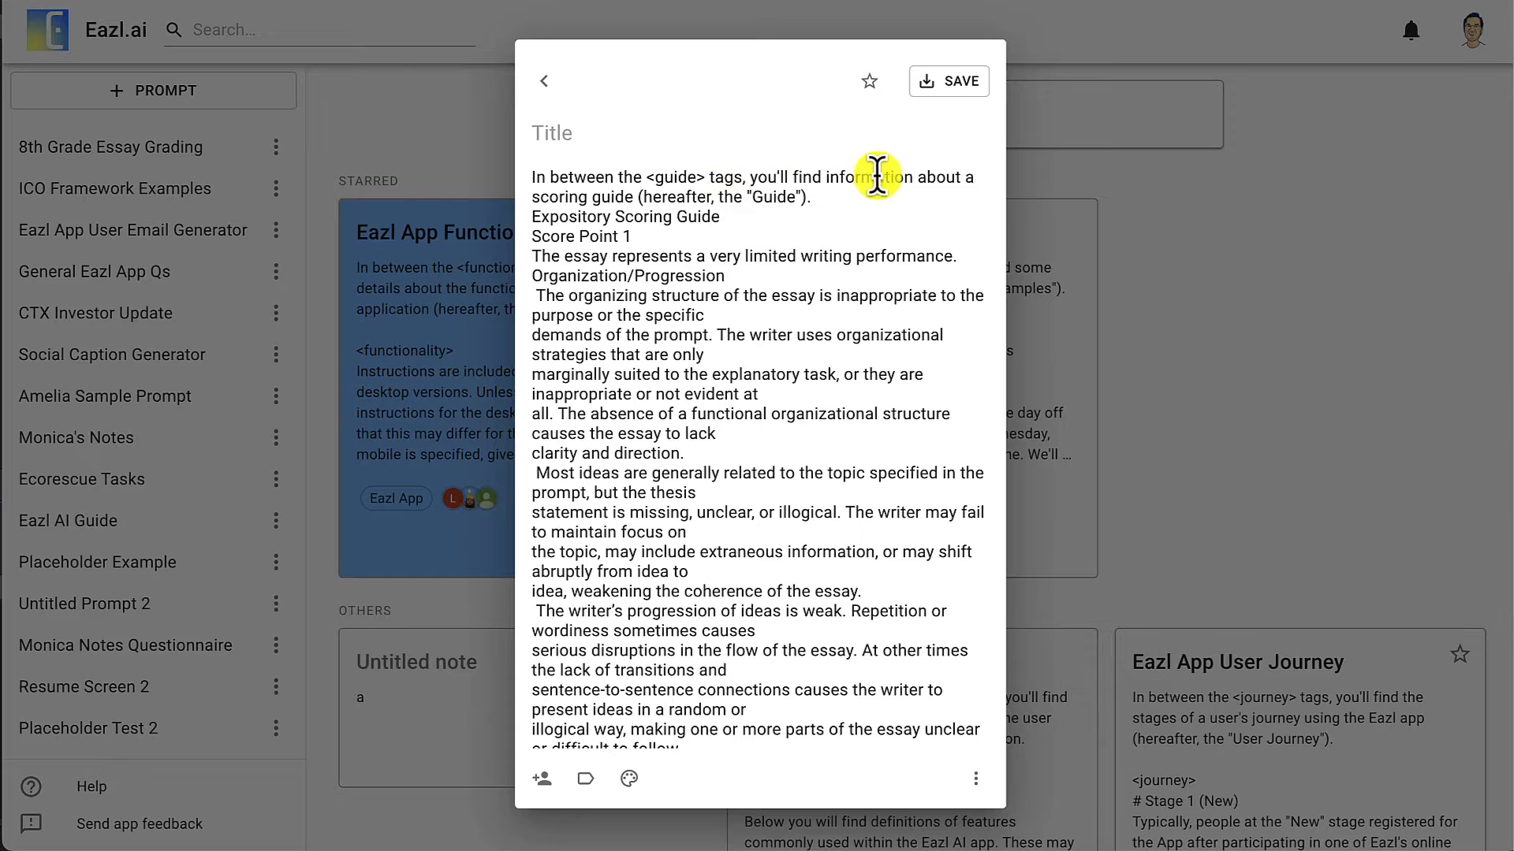
# Highlight the Guide nickname phrase, then scroll and select down through the Expository Scoring Guide text
pyautogui.moveTo(873, 176); pyautogui.dragTo(820, 197)
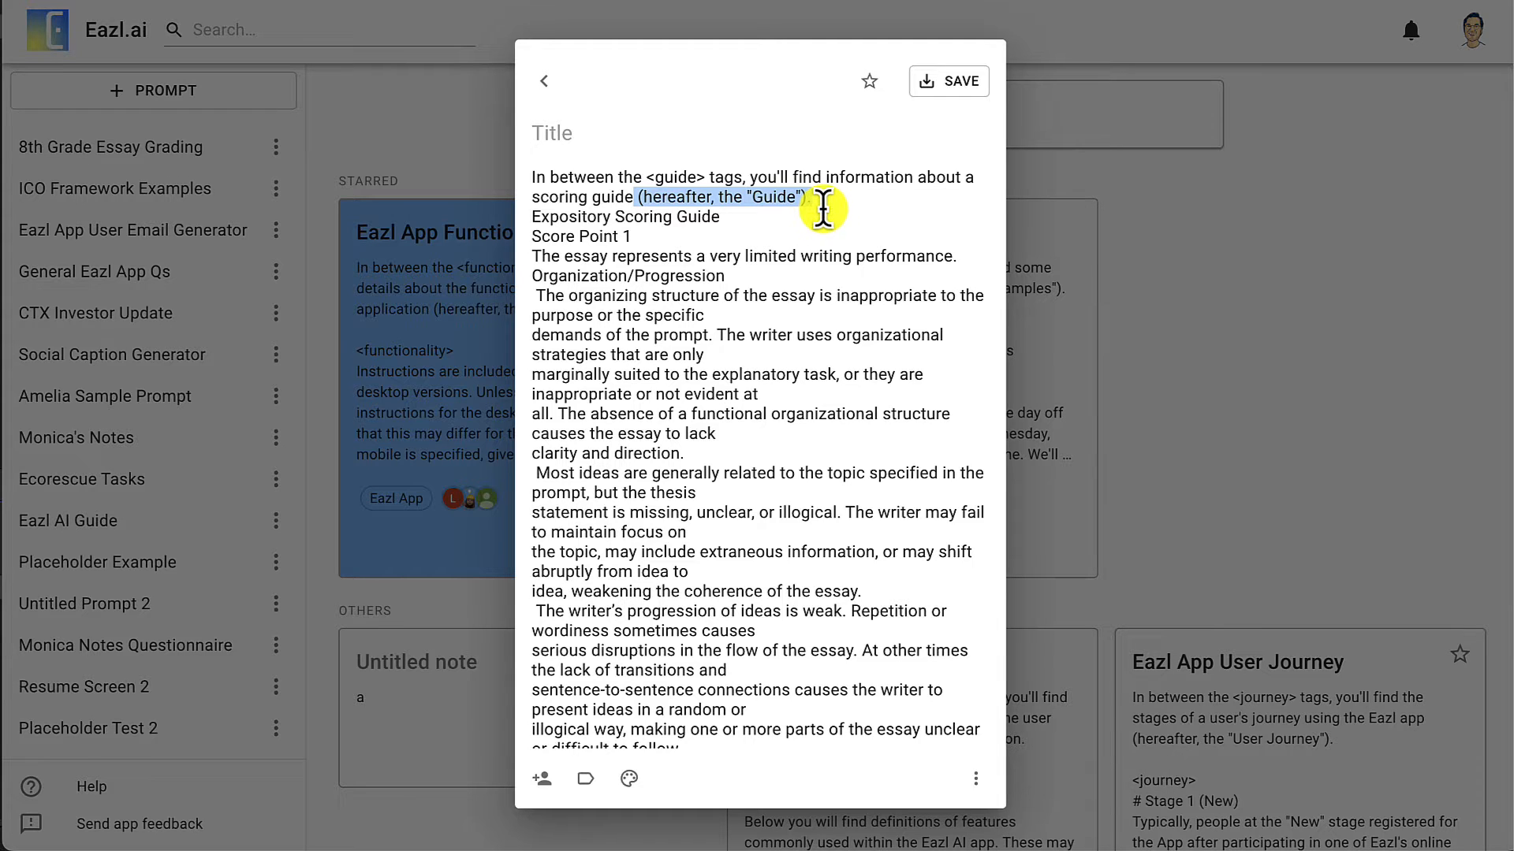
pyautogui.click(796, 197)
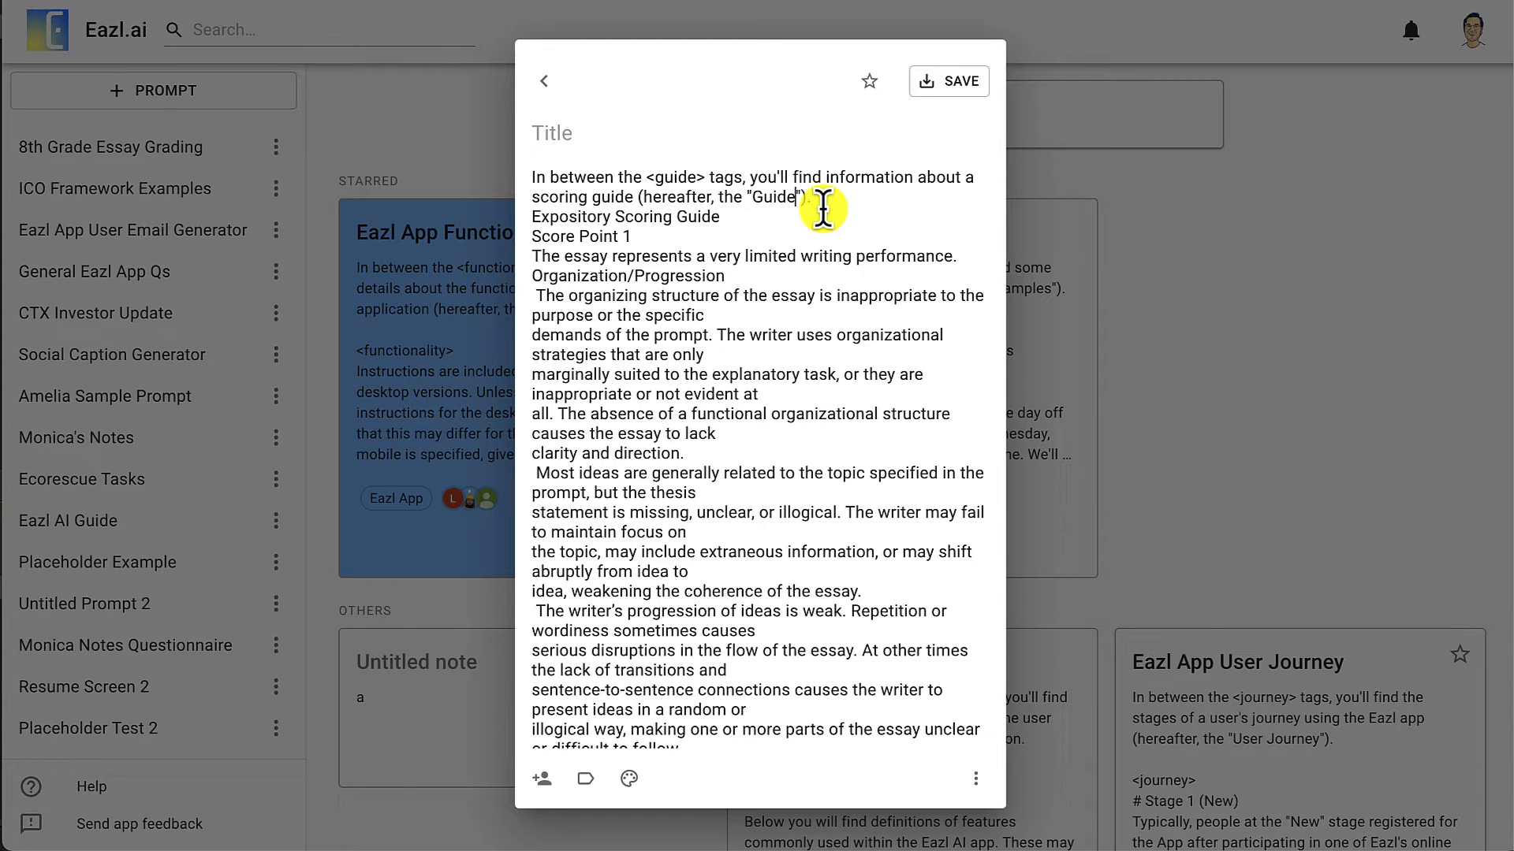
pyautogui.scroll(-3)
pyautogui.write('<guide>')
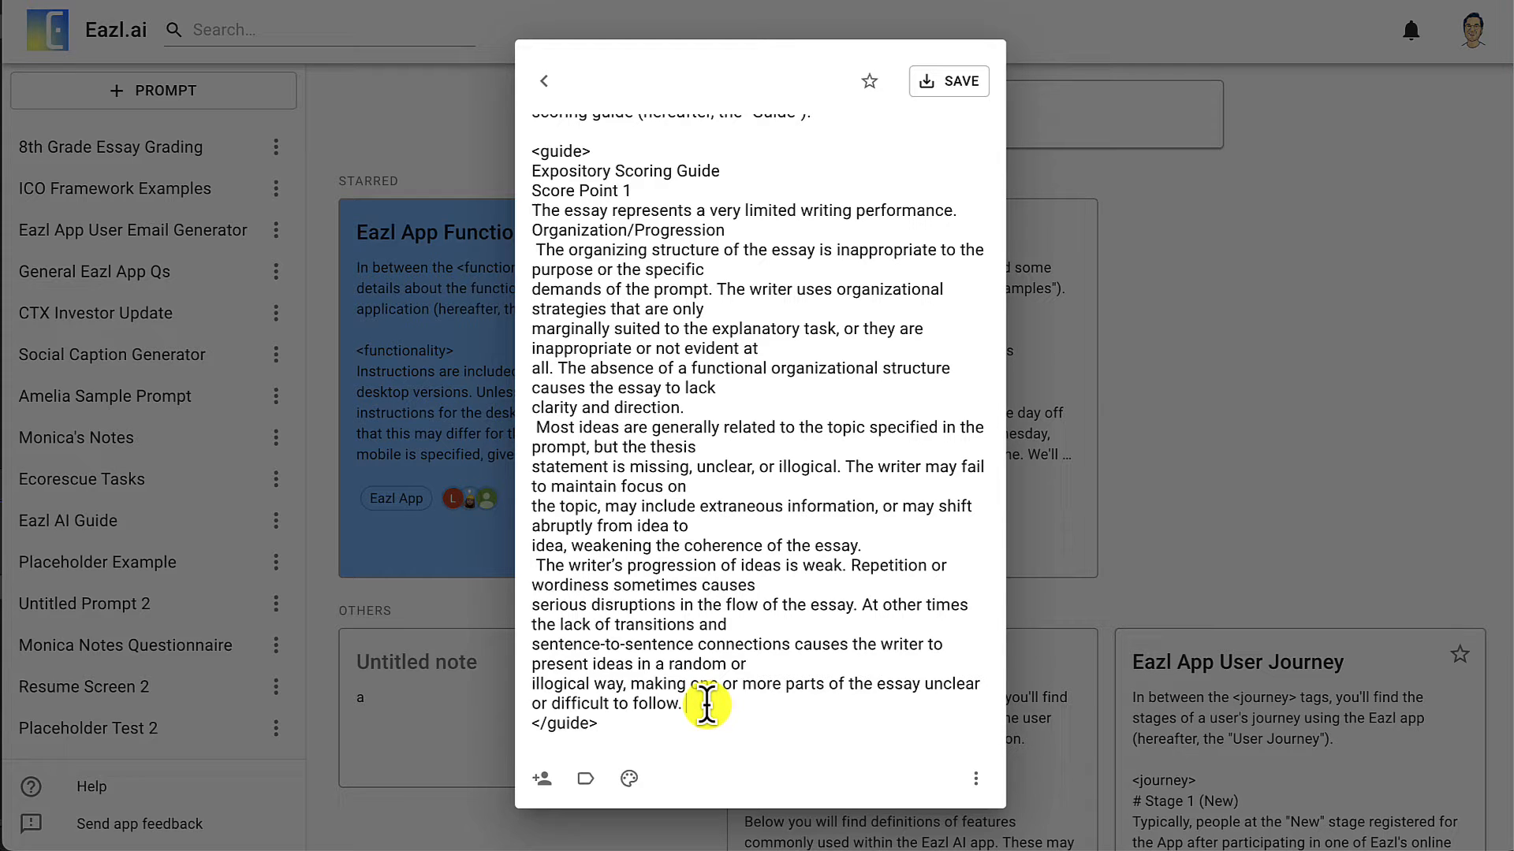
pyautogui.moveTo(705, 705); pyautogui.dragTo(691, 253)
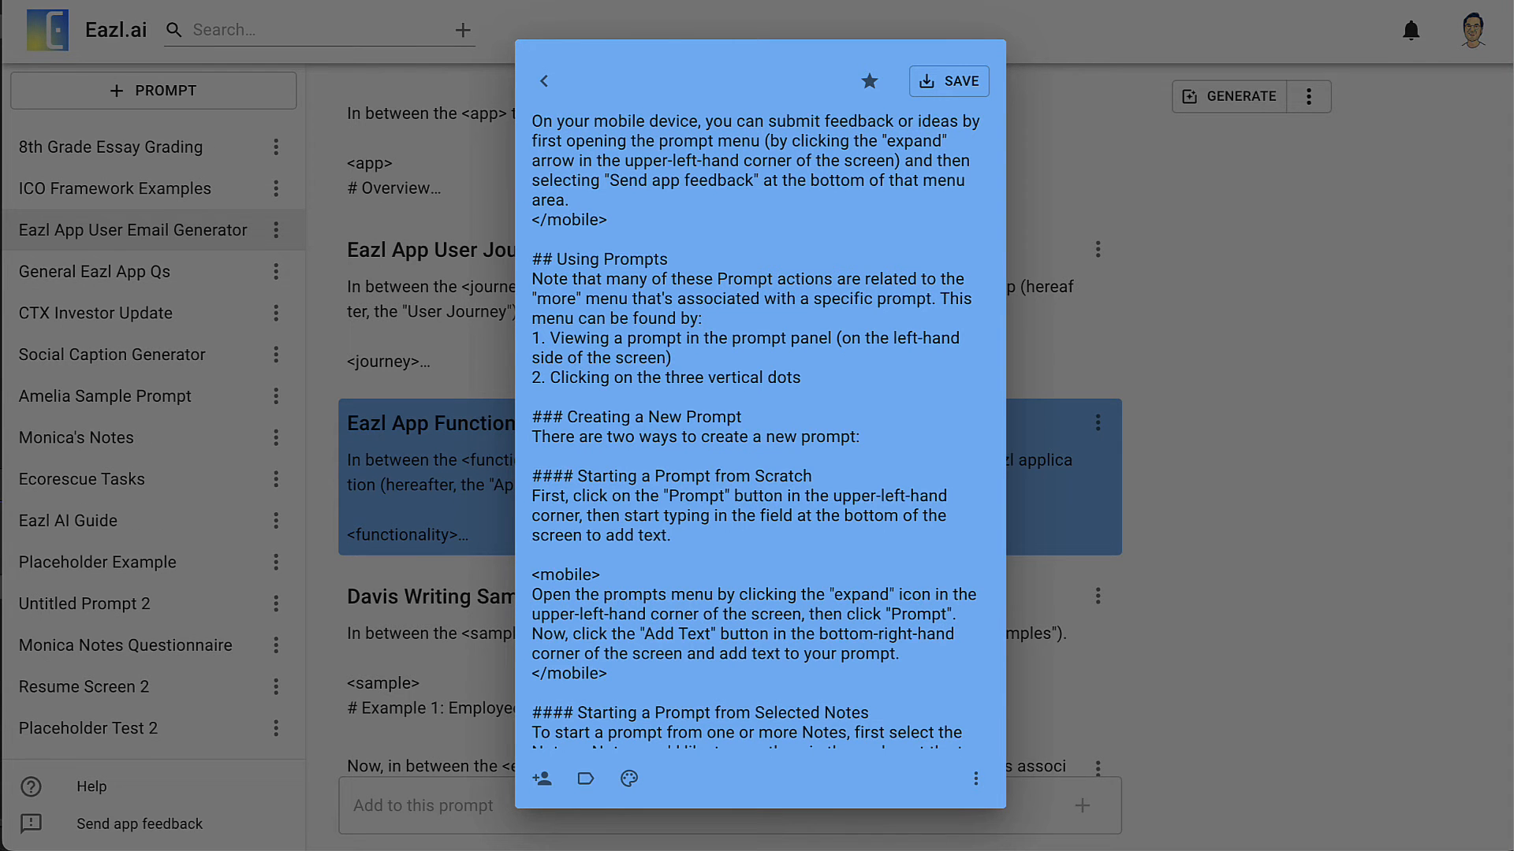
# Close the Eazl AI Guide example note after reviewing its markdown headings
pyautogui.click(543, 81)
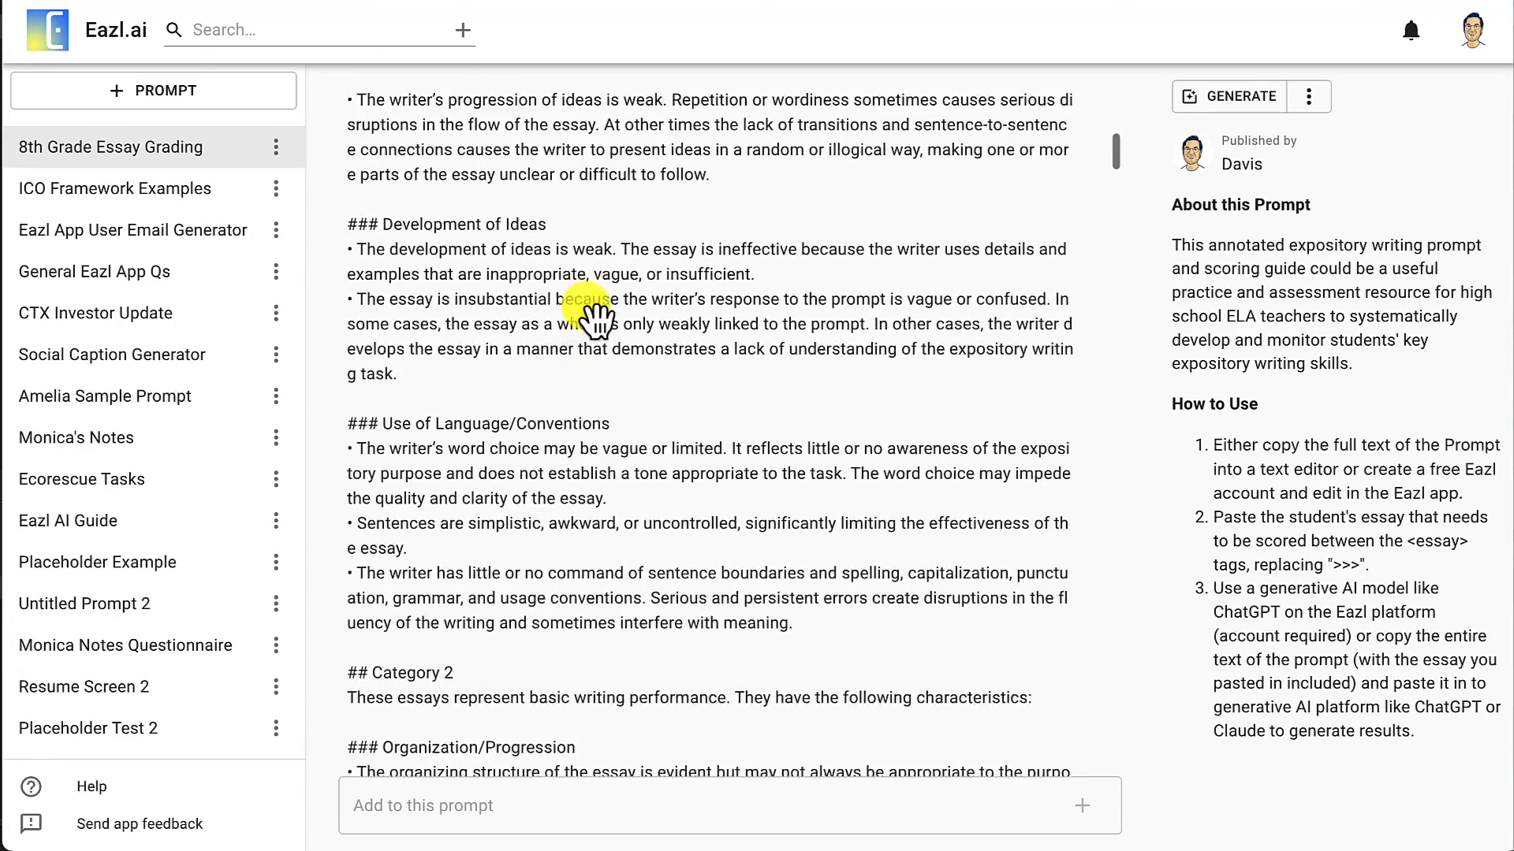
# Scroll the 8th Grade Essay Grading prompt down to the <essay> tags and grading request
pyautogui.scroll(-3)
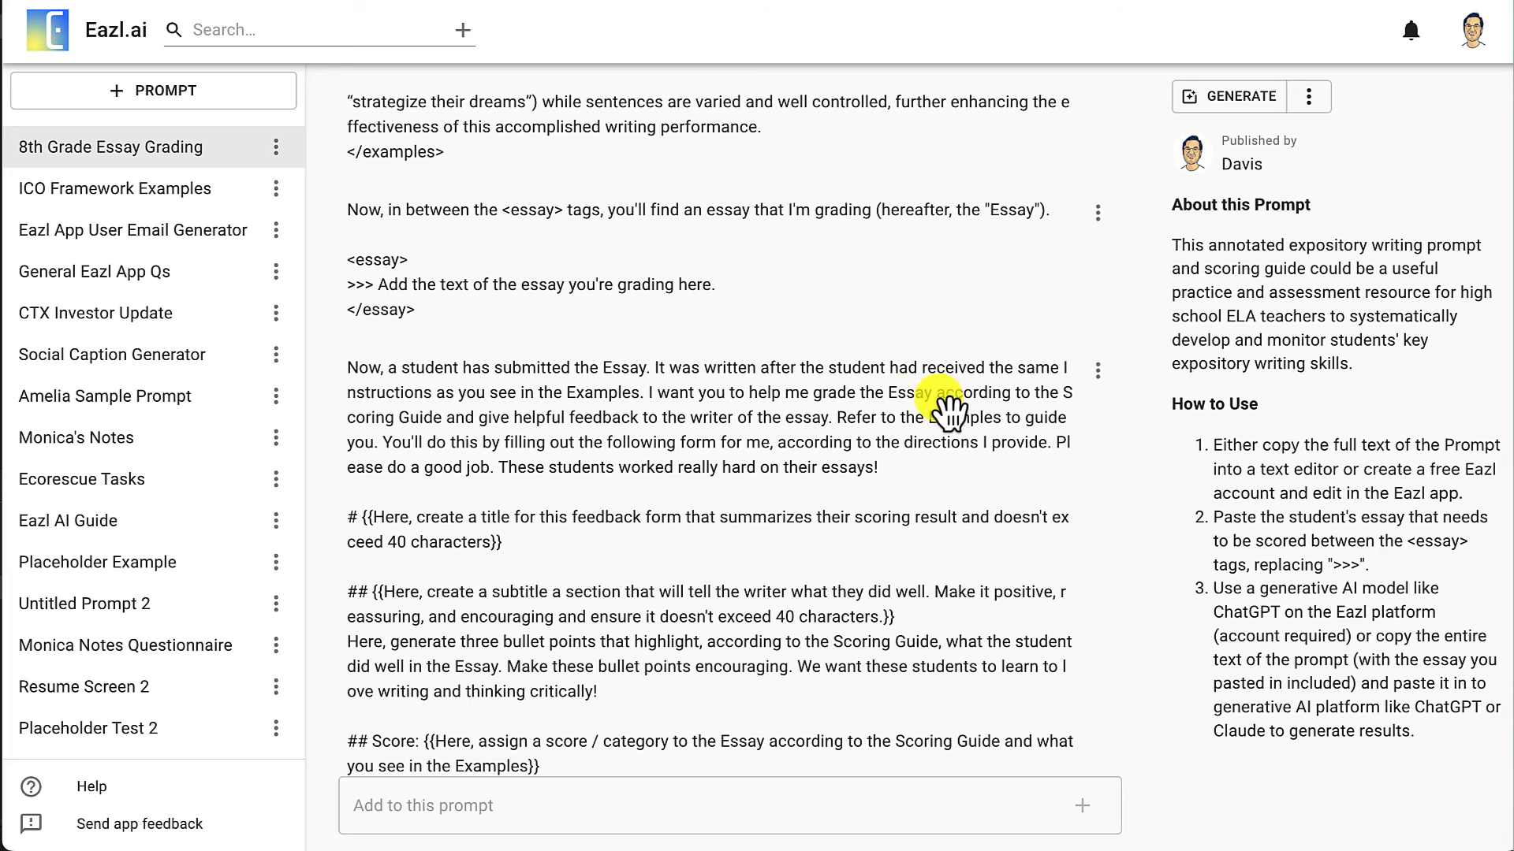
pyautogui.moveTo(478, 448)
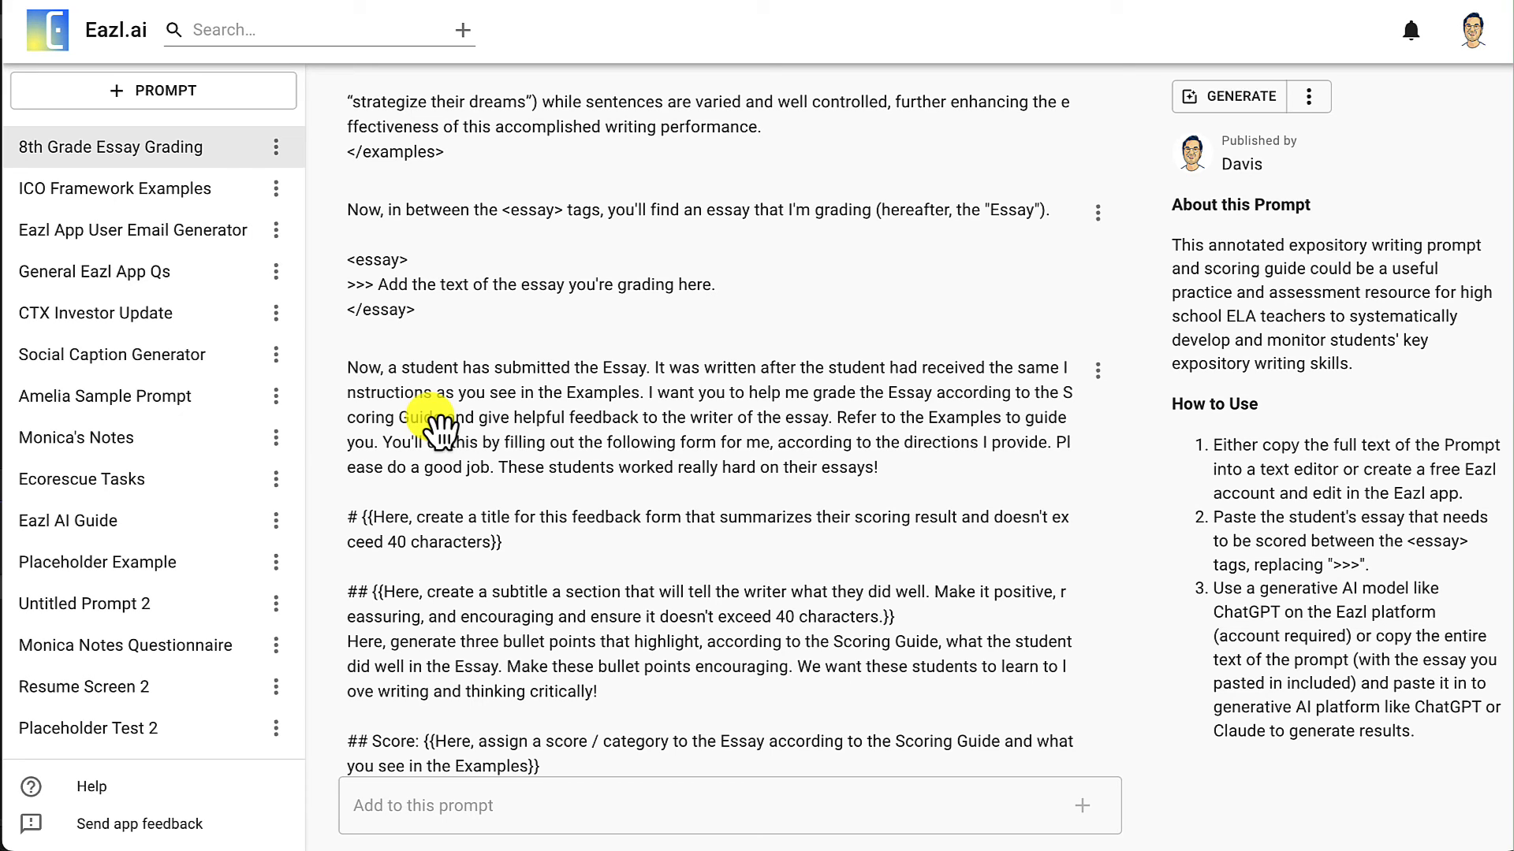
pyautogui.moveTo(782, 434)
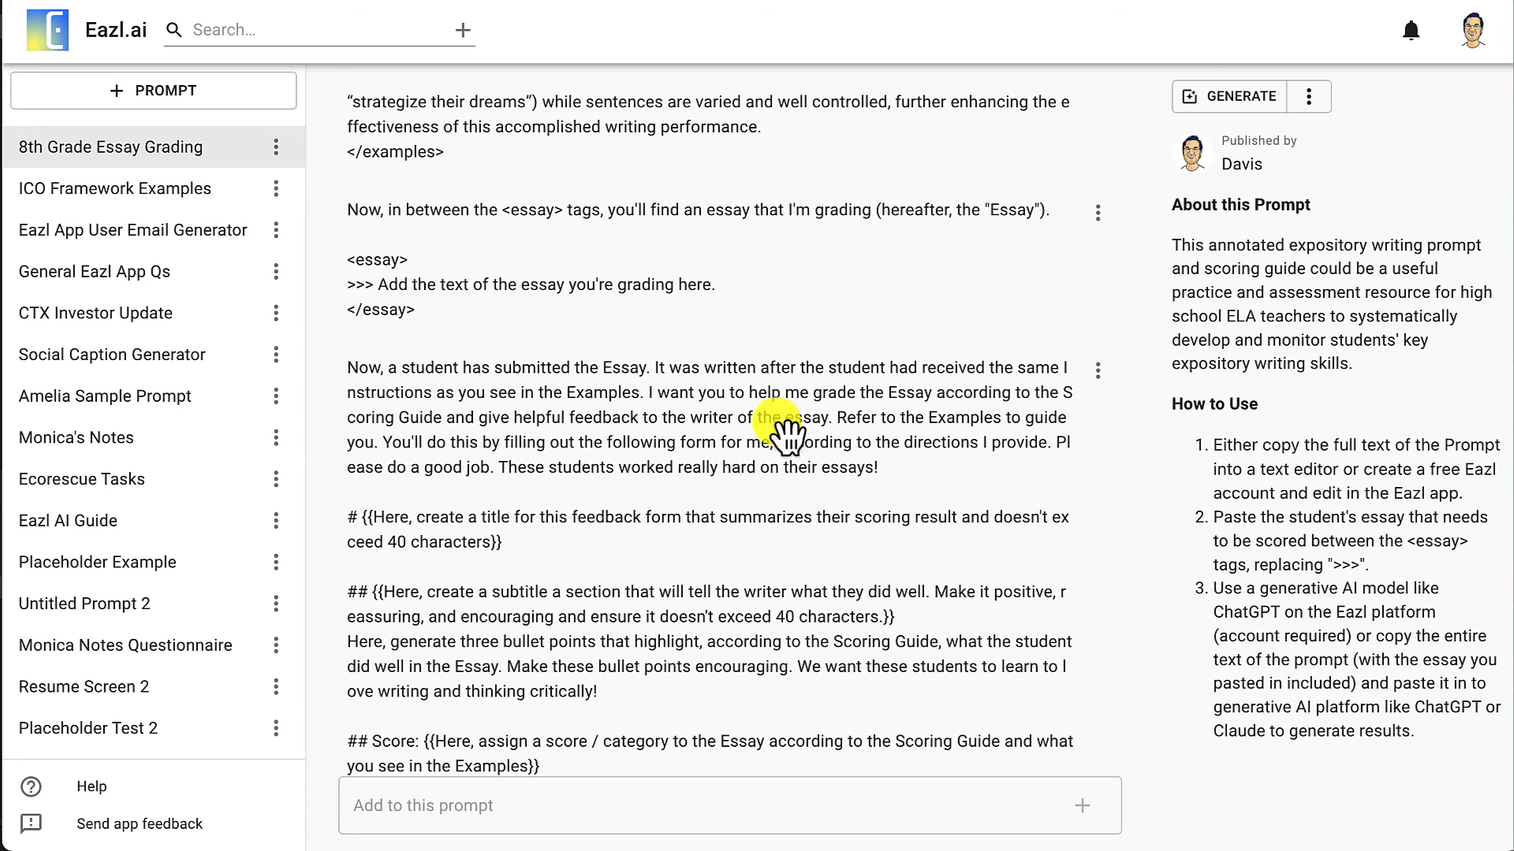
pyautogui.moveTo(396, 285)
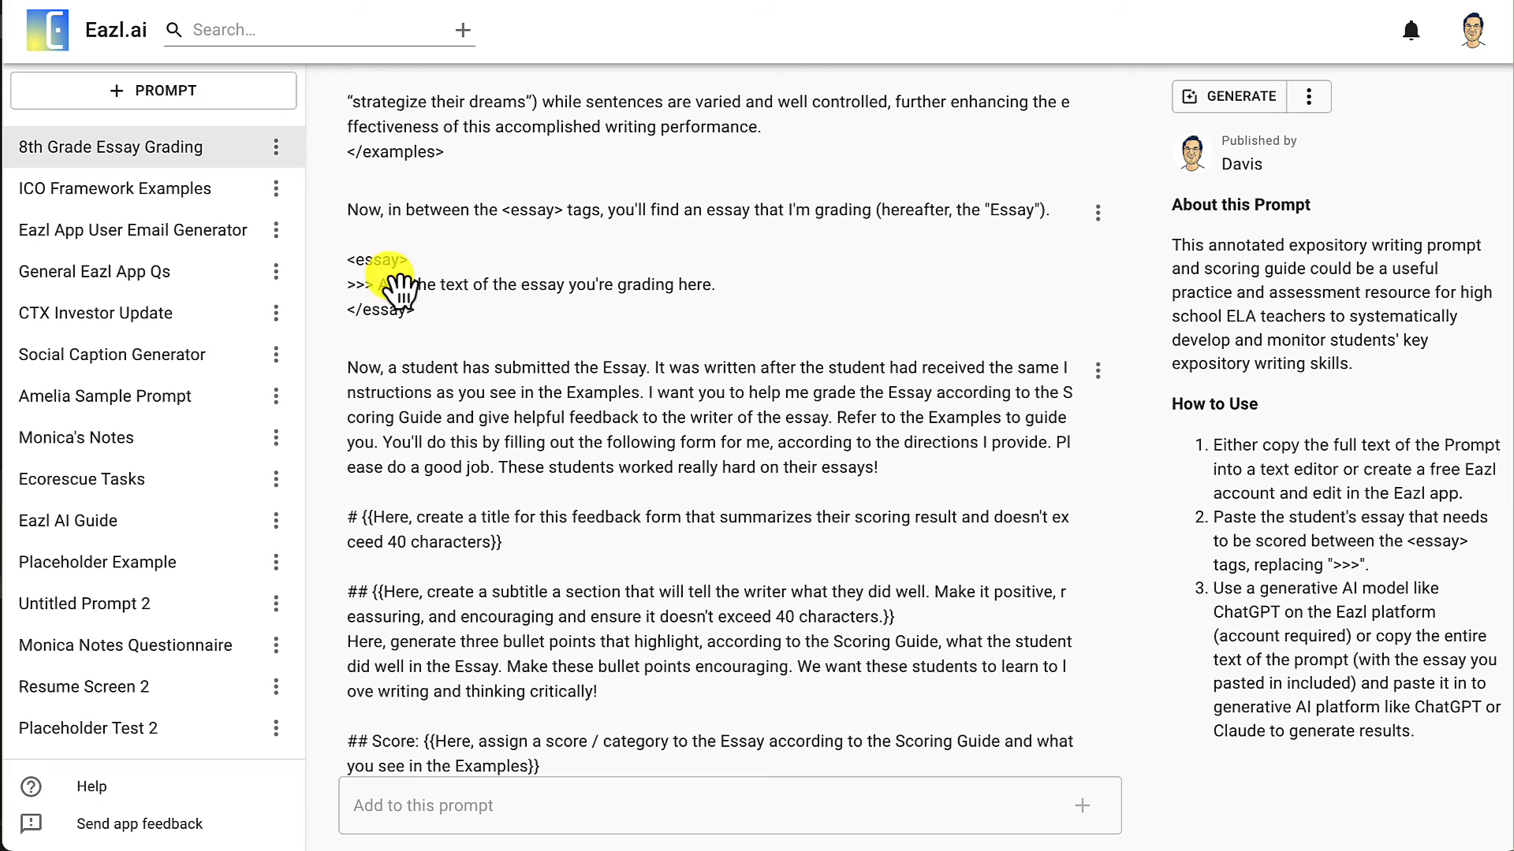